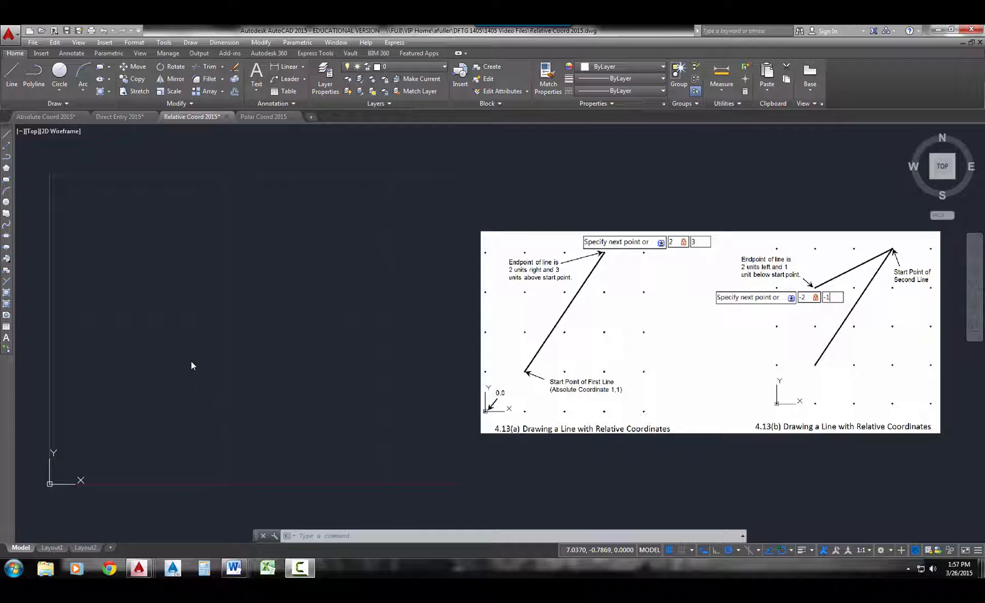
mouse_move(164, 225)
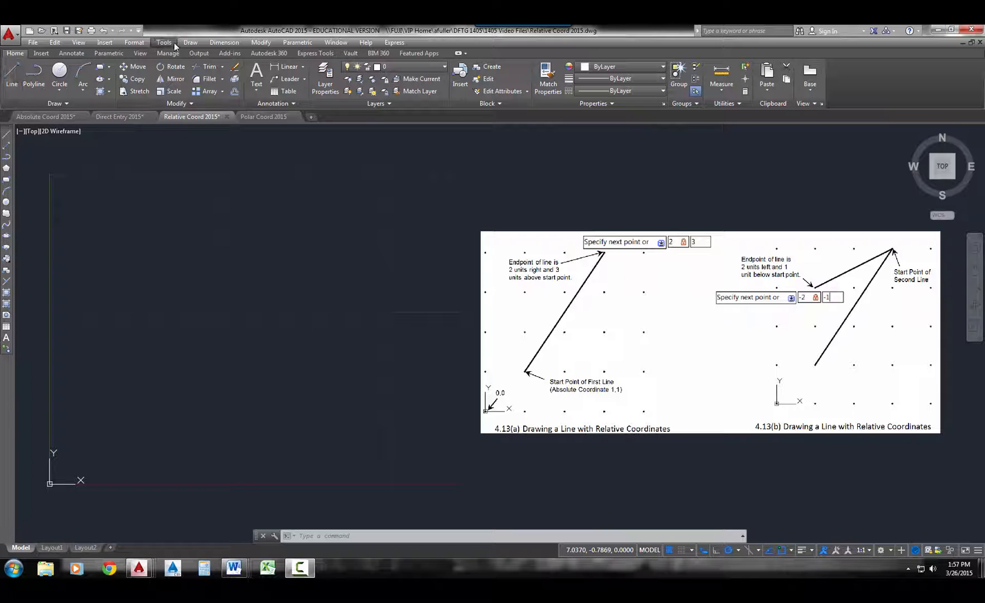
Start a Line from the Draw menu with its first point at 2,2.
left_click(190, 42)
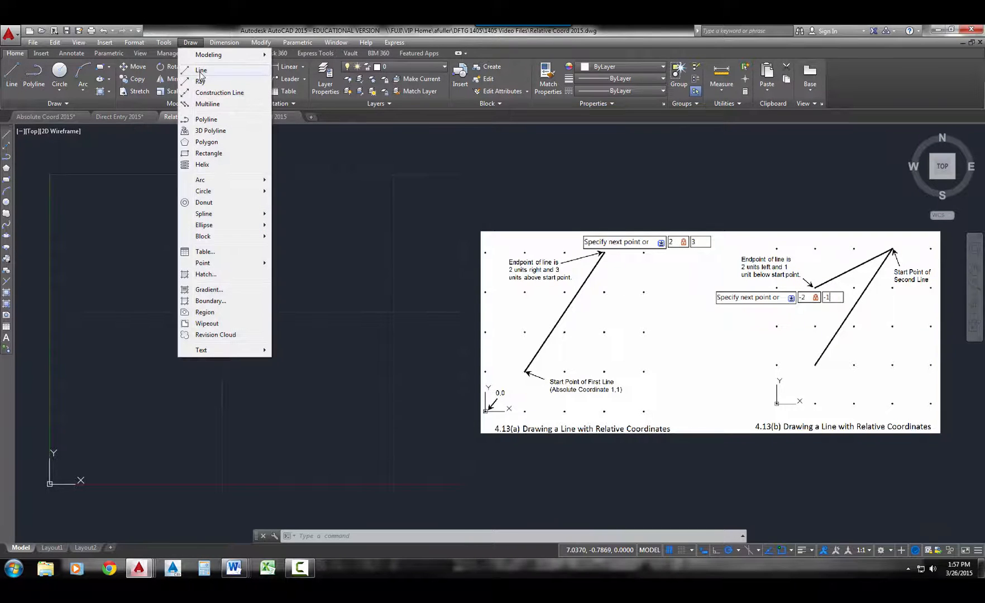
left_click(201, 70)
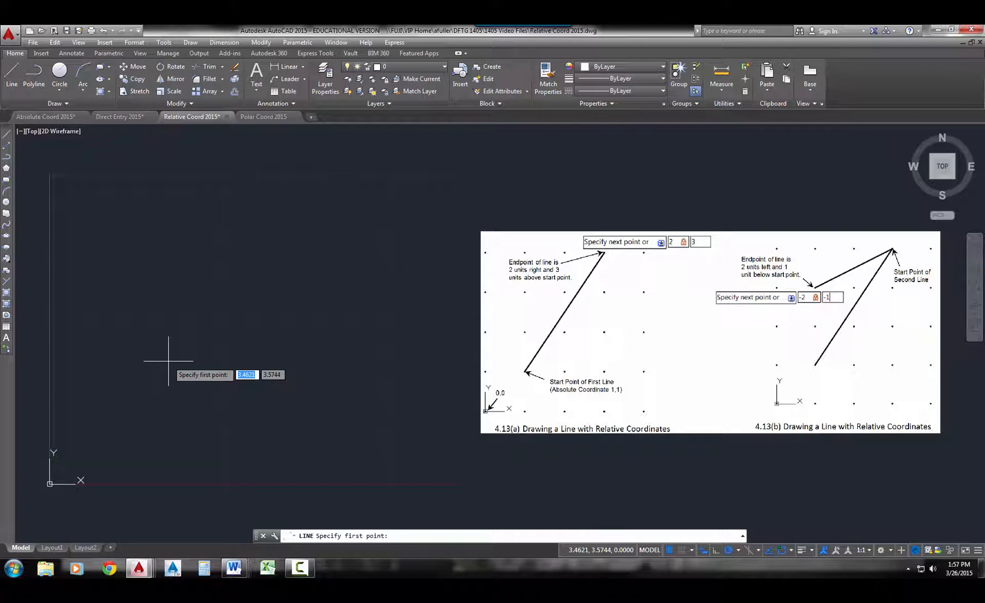
type("2")
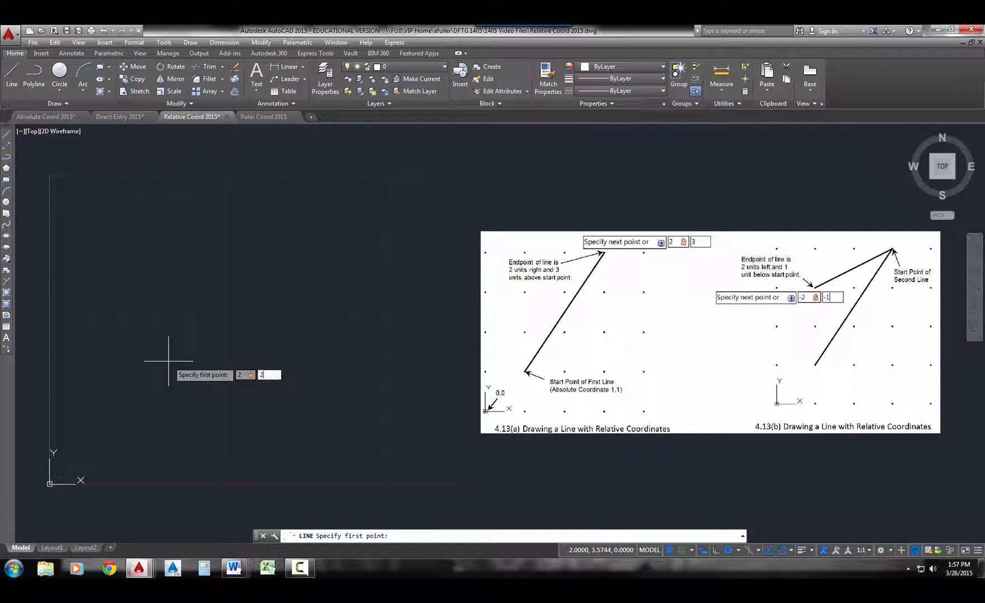
key("Return")
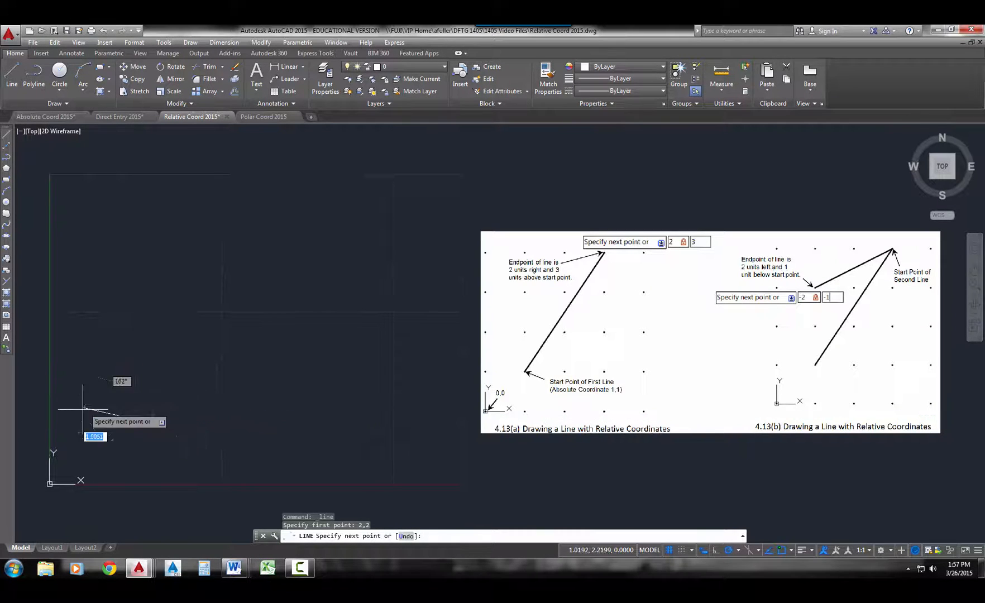
mouse_move(50, 484)
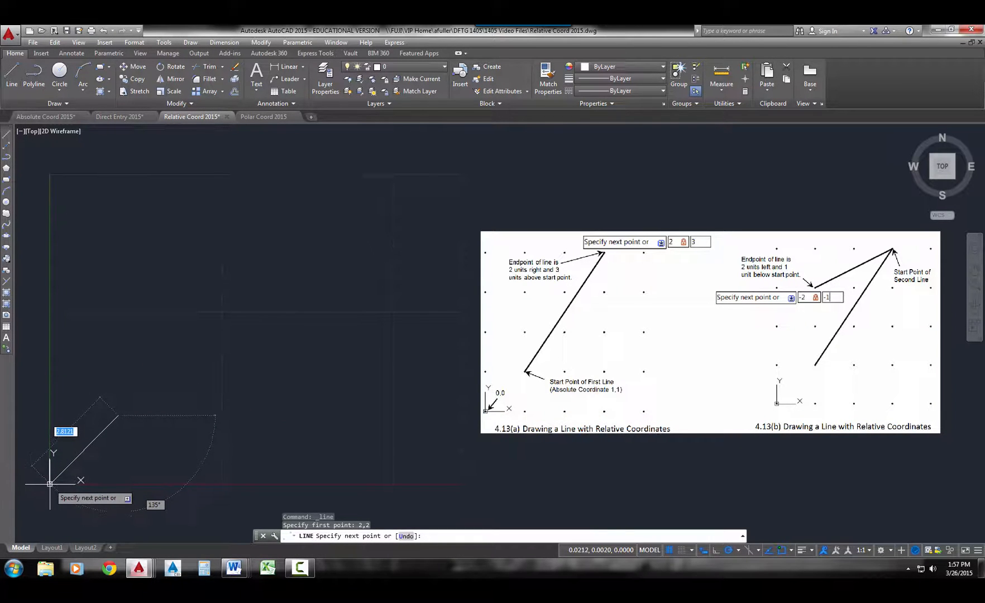
mouse_move(116, 482)
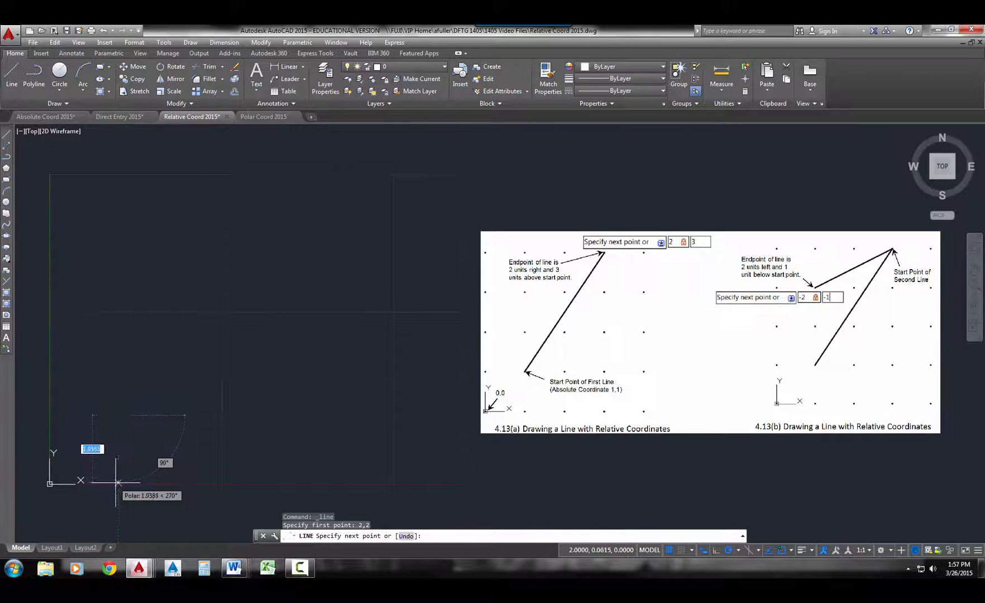
mouse_move(137, 386)
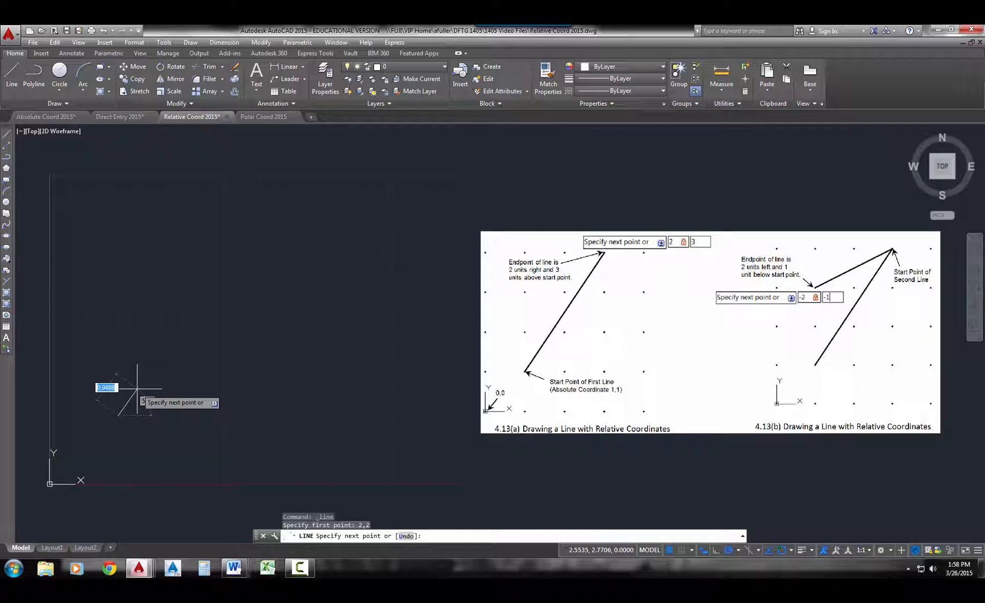
mouse_move(176, 349)
type("3")
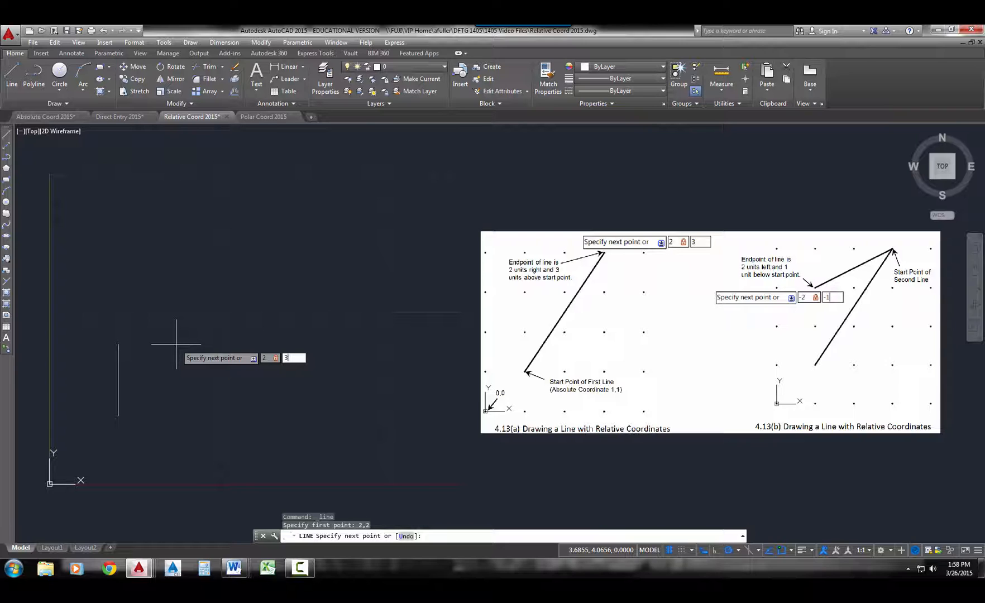
Accept @2,3 as the next point, drawing the first segment from 2,2.
key("Return")
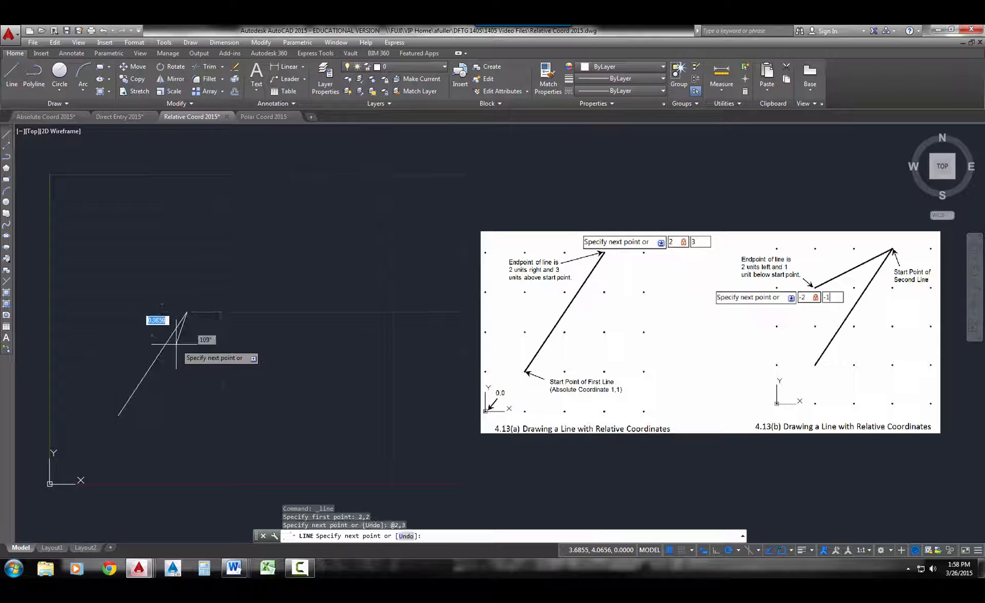
mouse_move(119, 416)
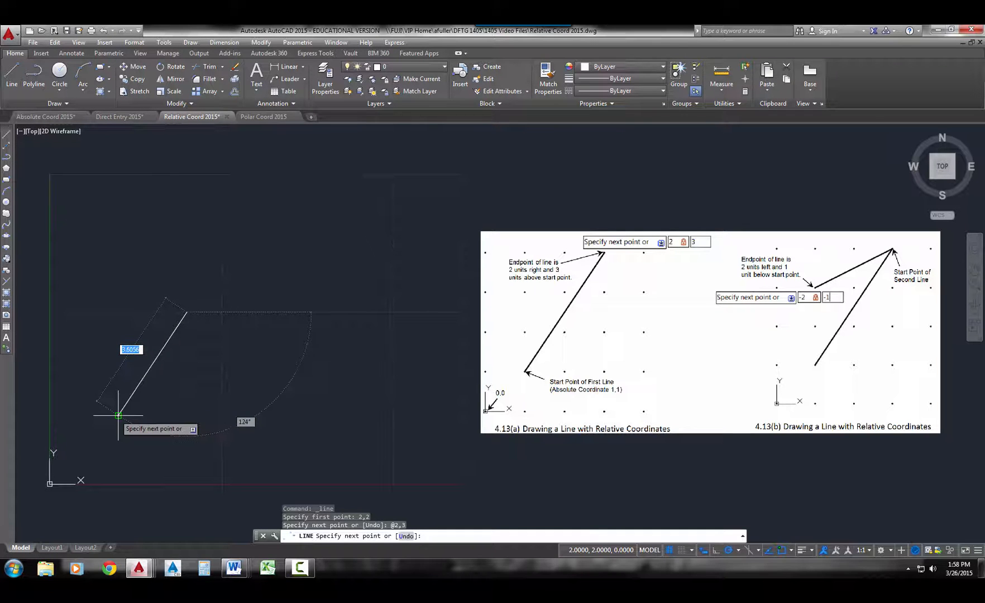
mouse_move(148, 416)
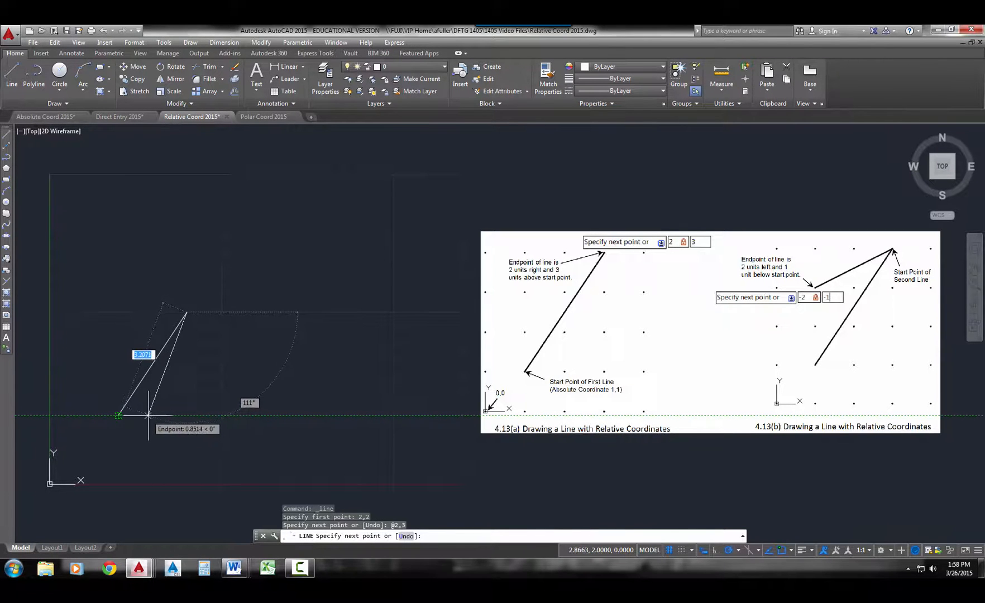
mouse_move(187, 373)
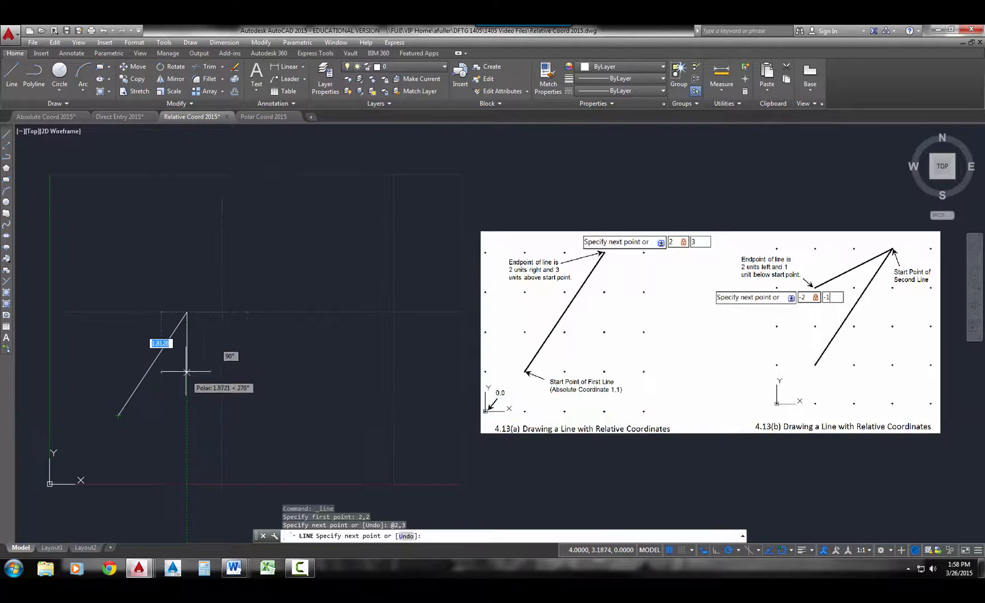
mouse_move(194, 242)
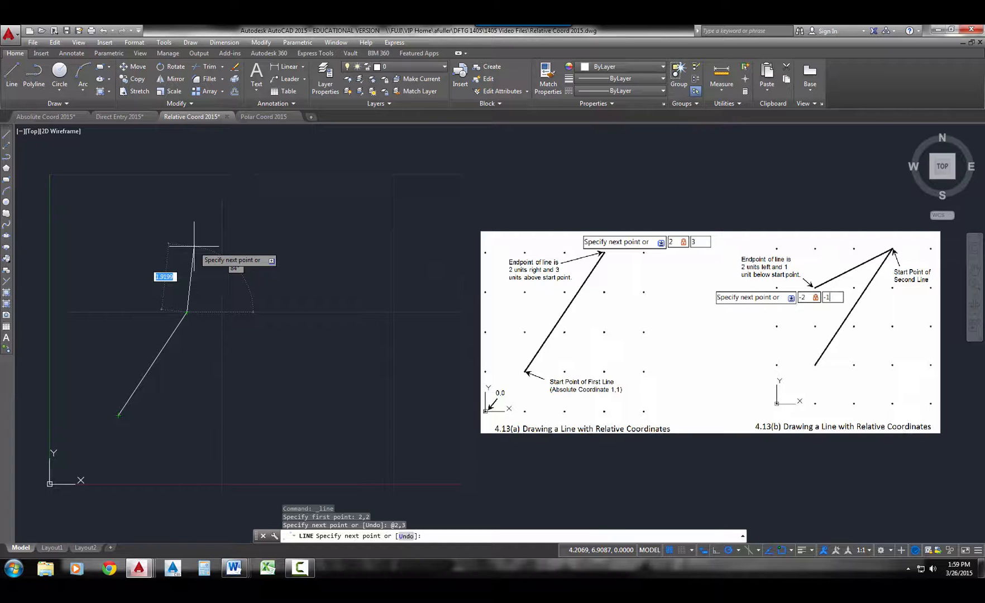
Enter -2 and -1 for the second segment's relative endpoint @-2,-1.
type("-2")
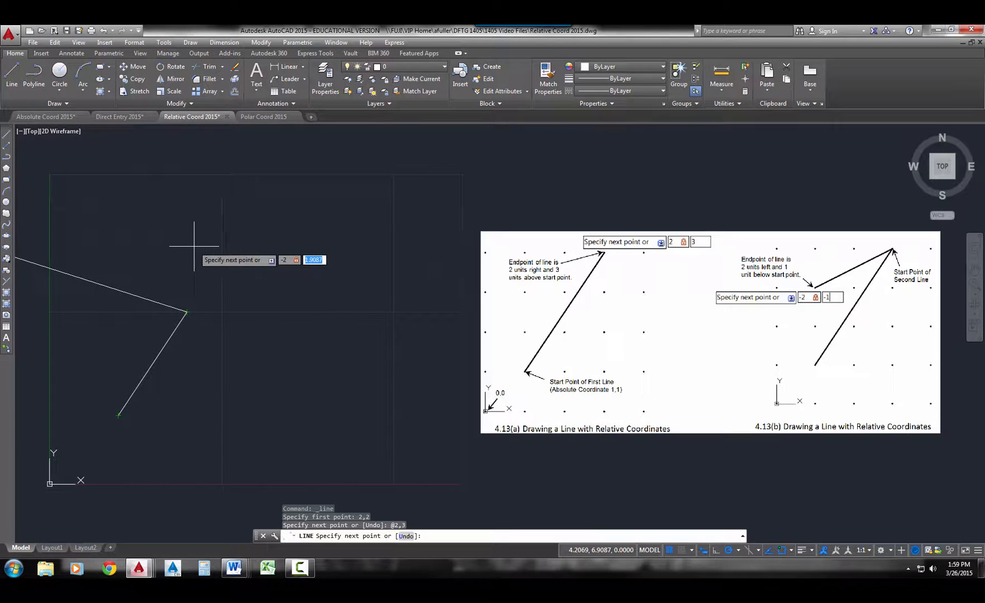
type("-1")
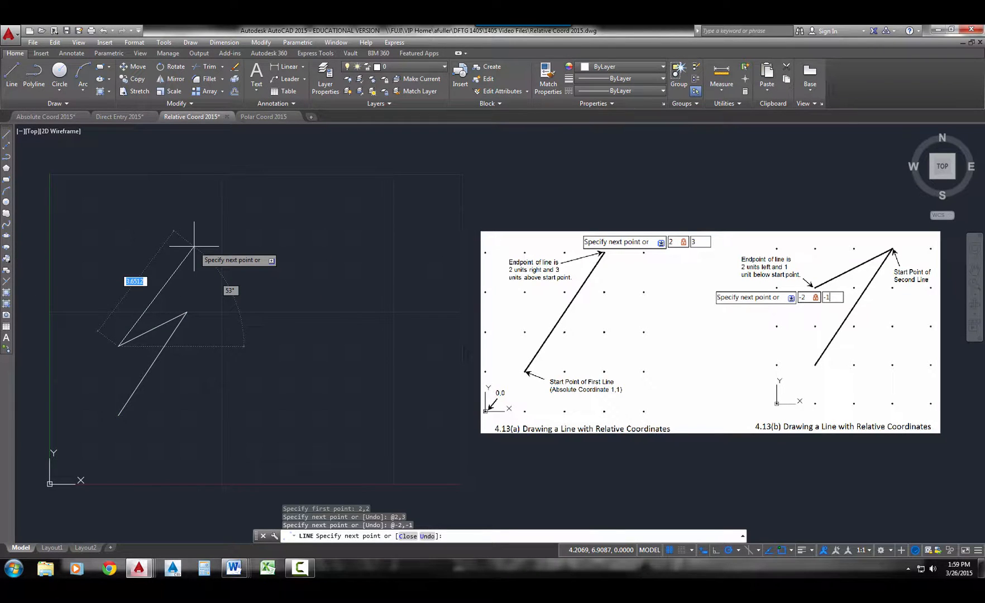
mouse_move(192, 295)
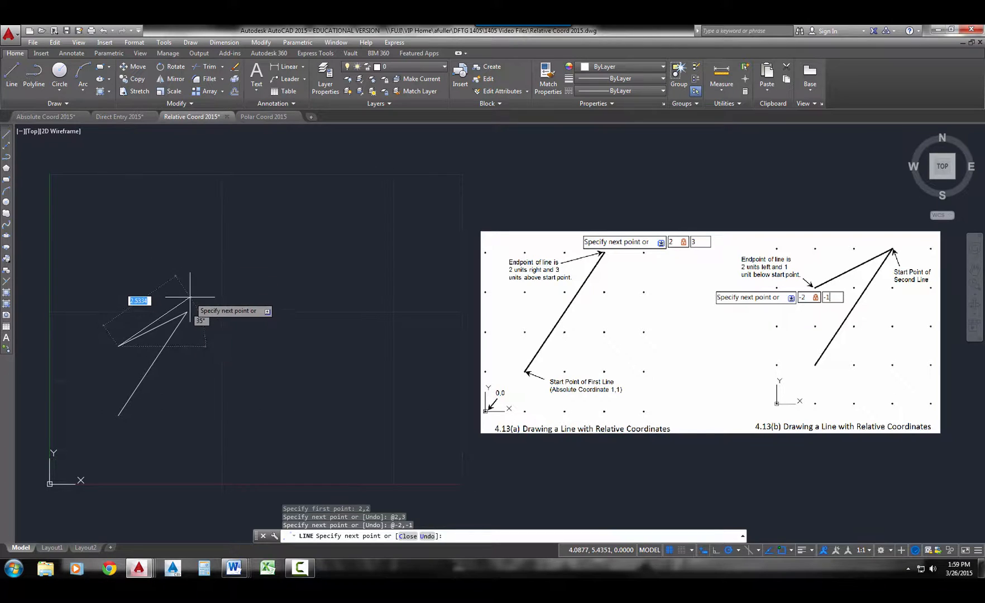
mouse_move(189, 312)
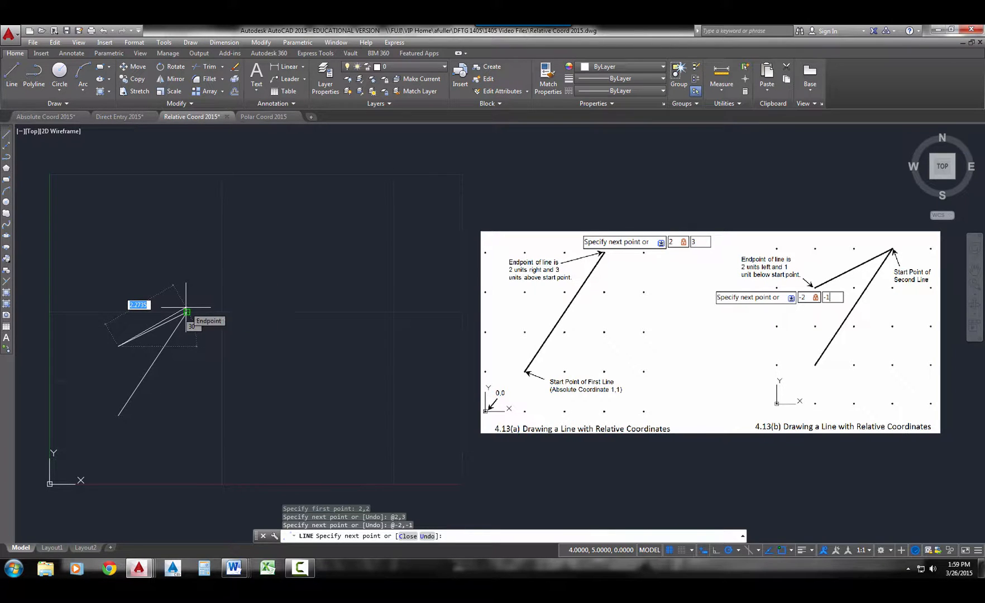
mouse_move(119, 312)
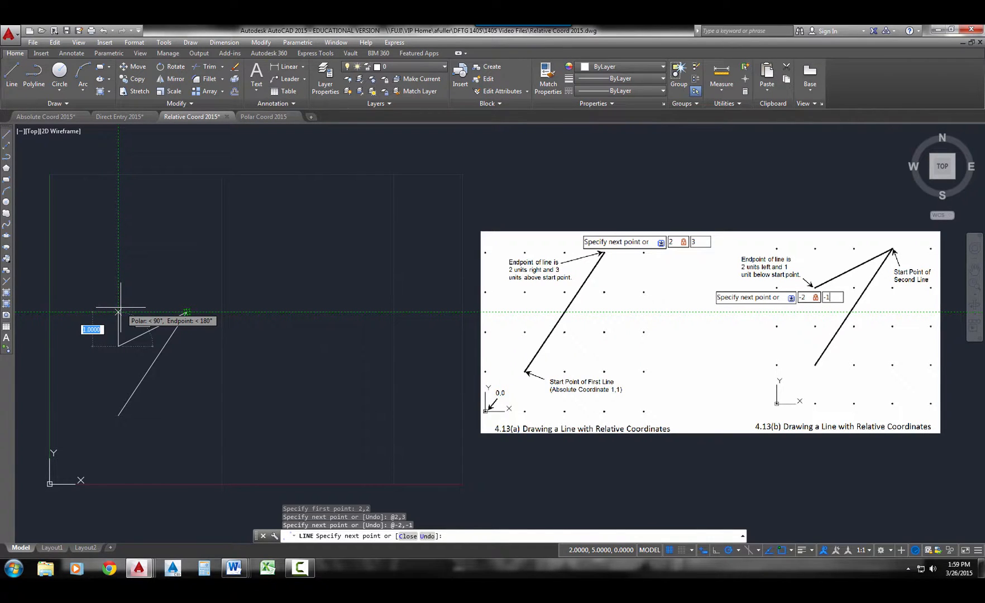
mouse_move(117, 342)
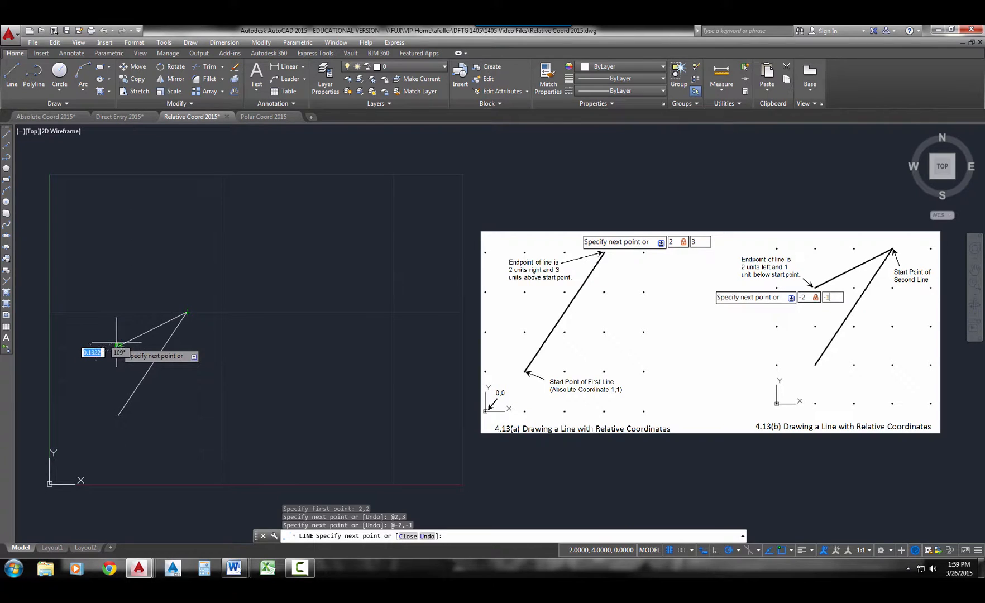
mouse_move(100, 368)
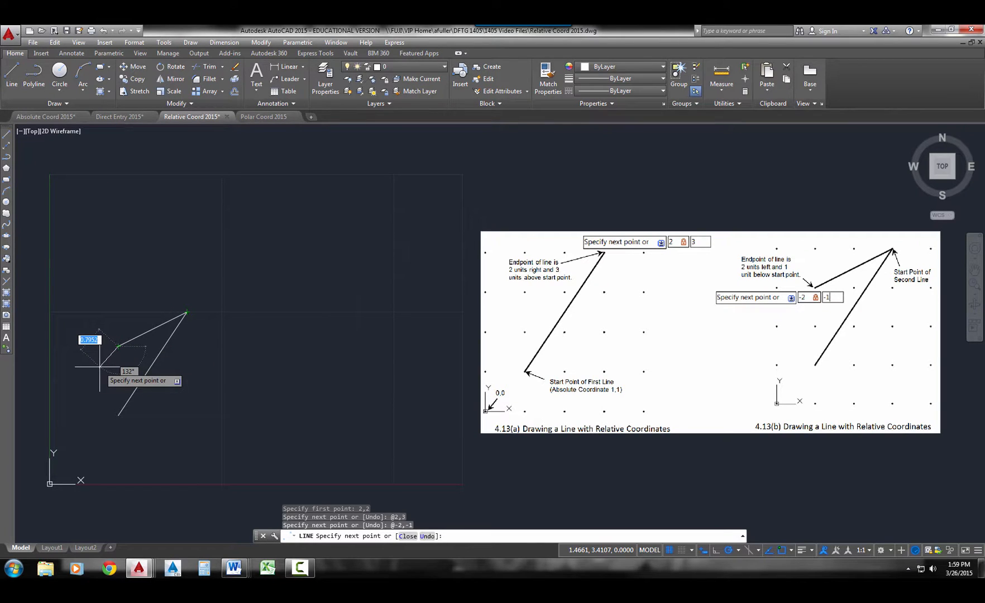